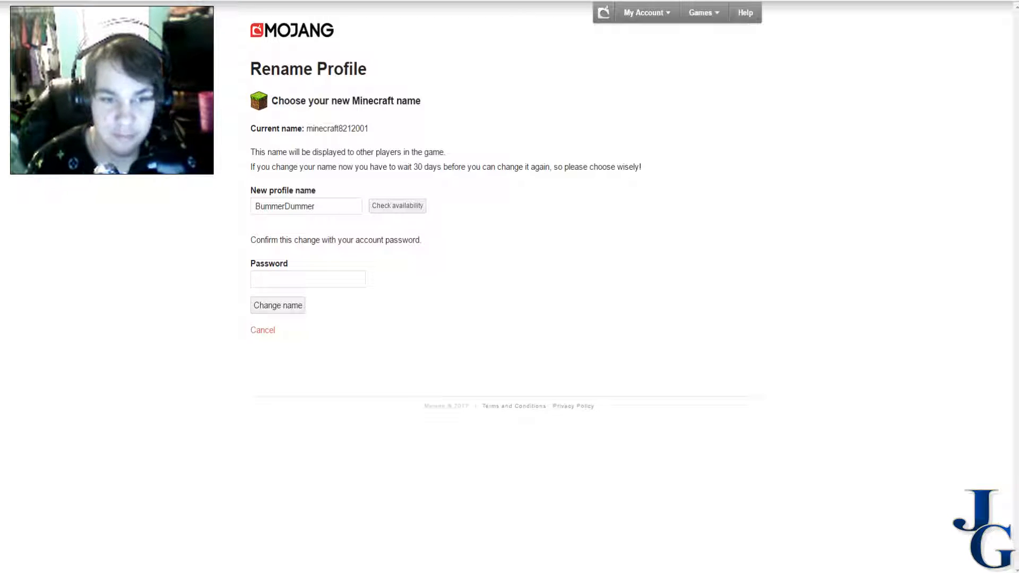
Enter the account password to confirm the rename to BummerDummer.
left_click(308, 279)
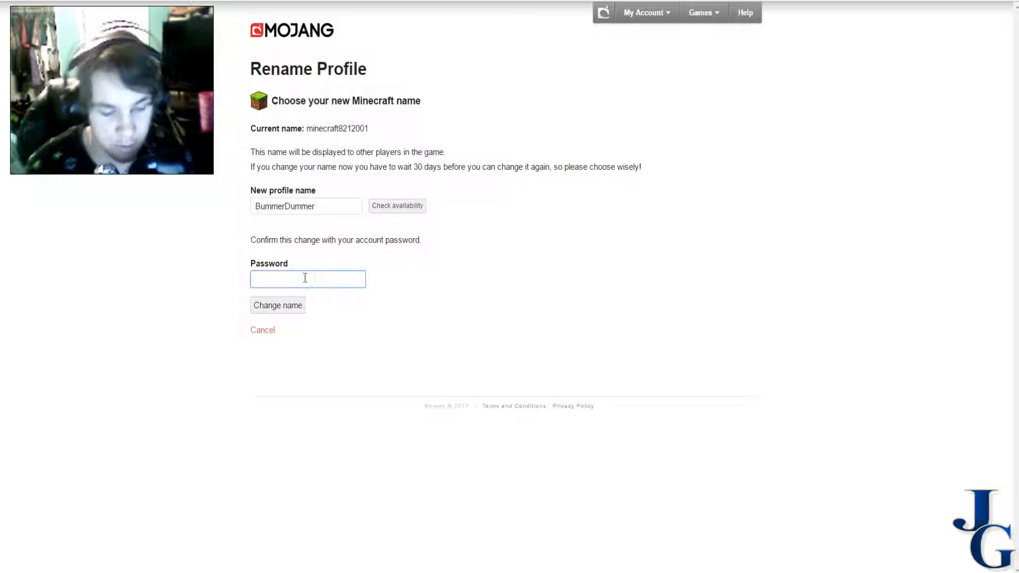
type("•")
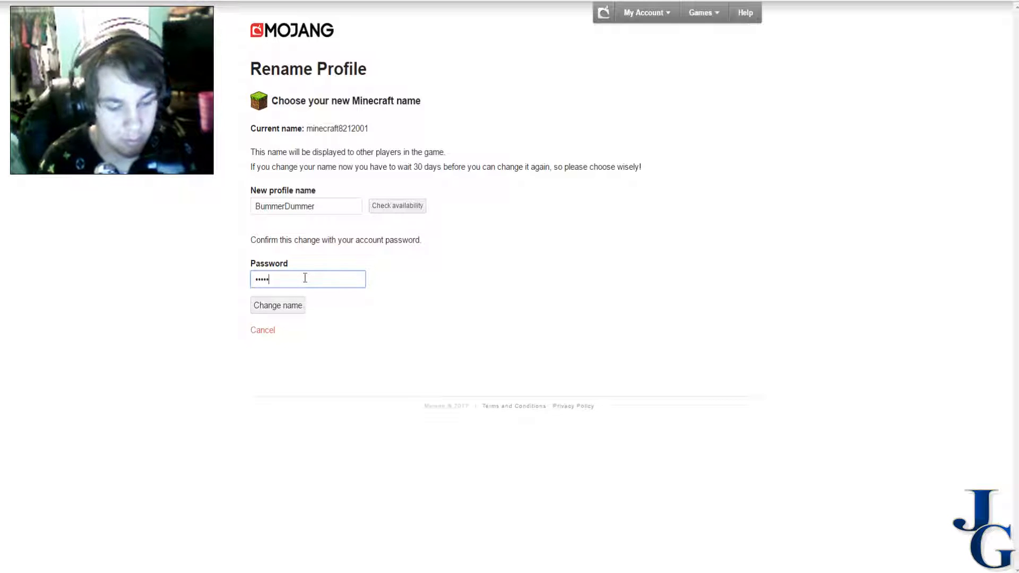
type("password")
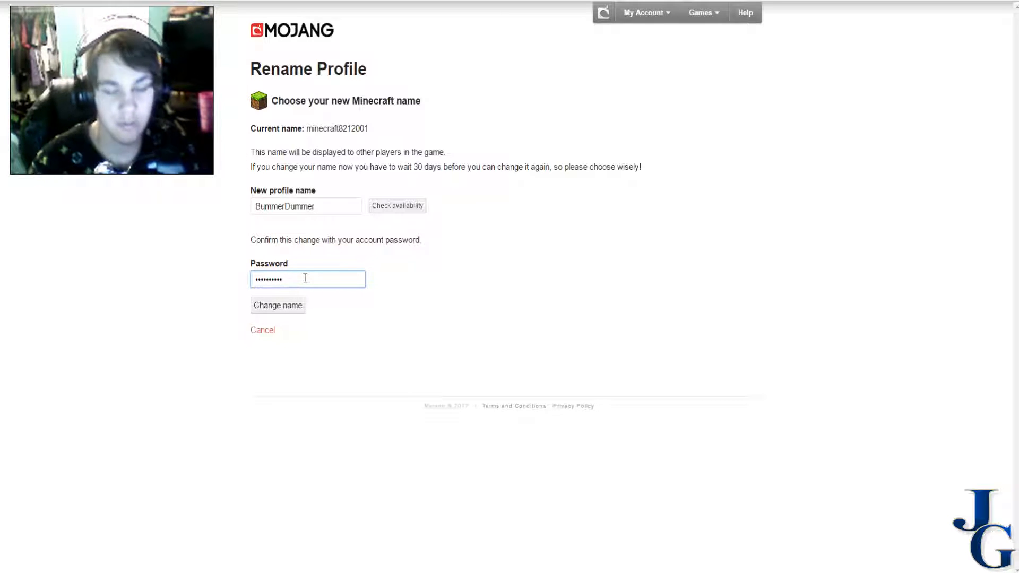
mouse_move(278, 305)
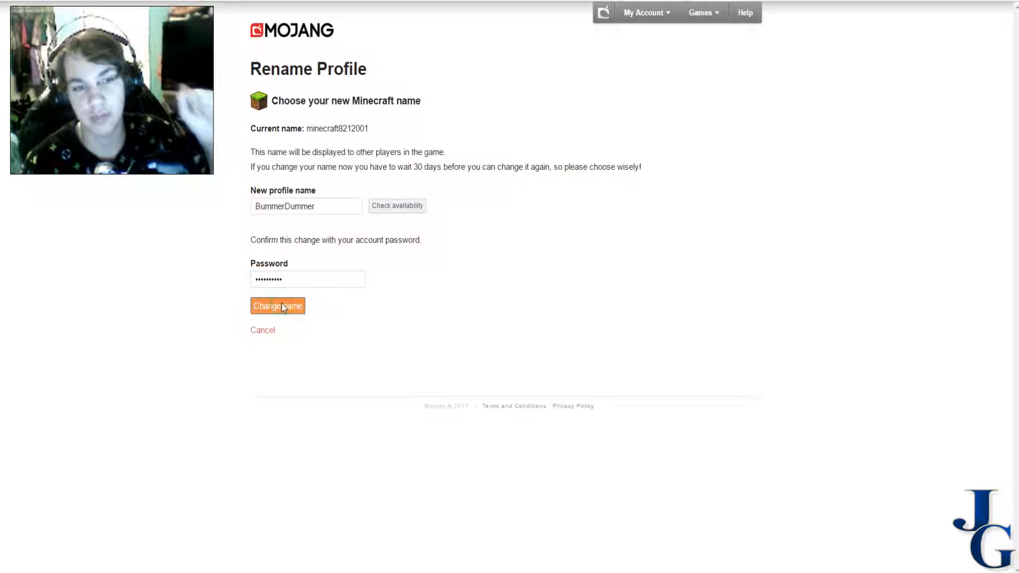
Submit the name change and confirm BummerDummer in the dialog, showing the success message.
left_click(278, 306)
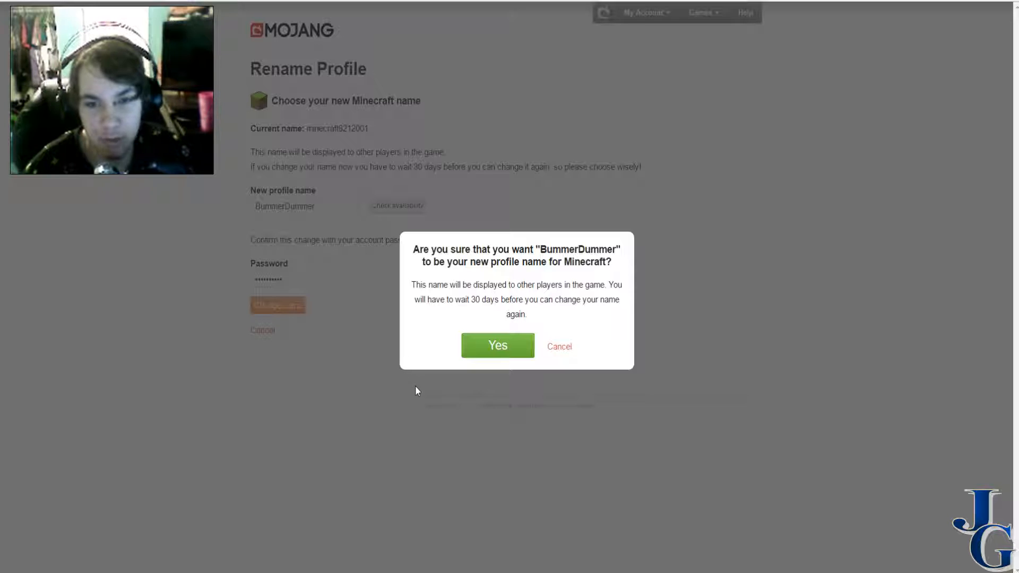
mouse_move(461, 395)
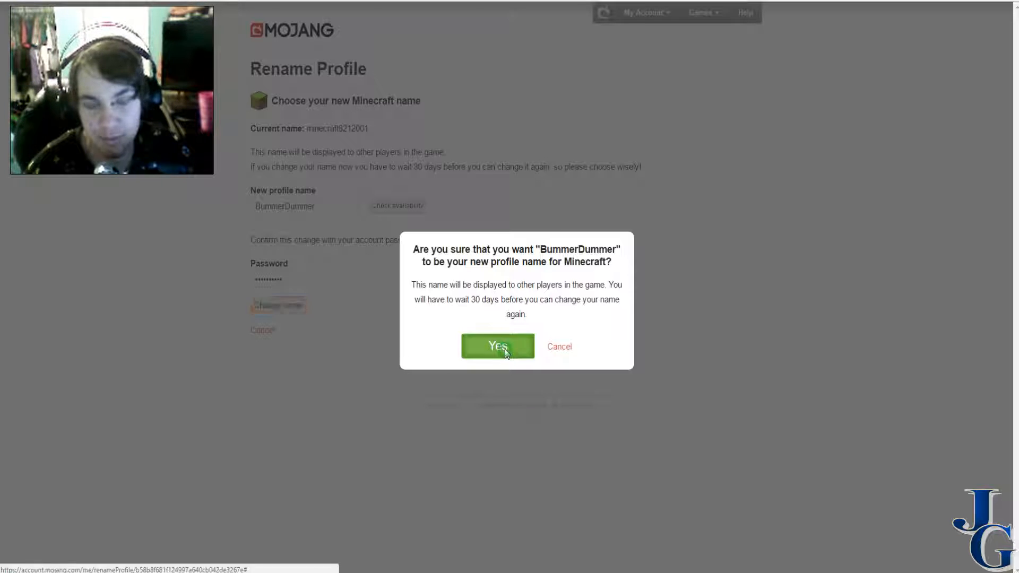
left_click(497, 346)
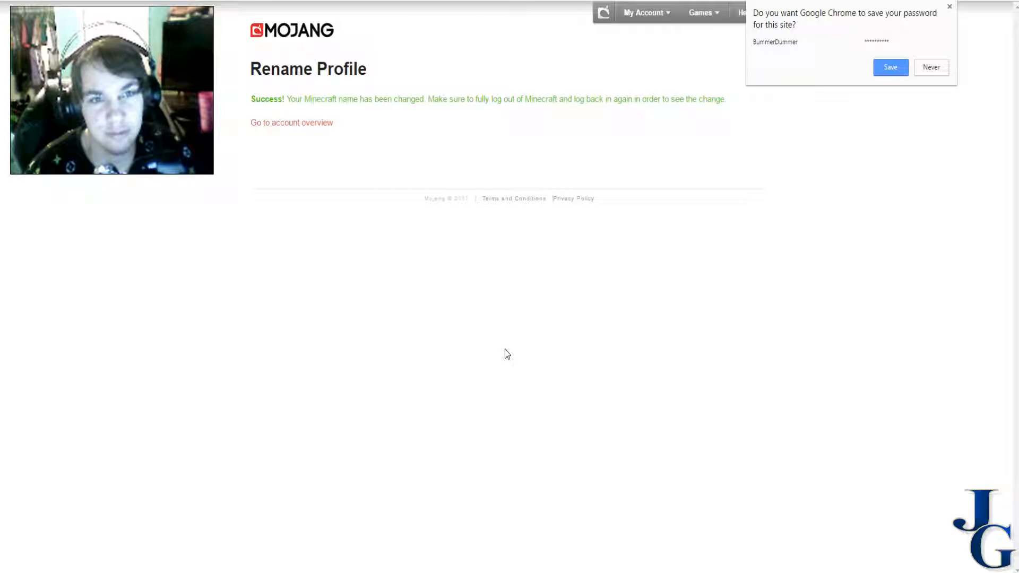
mouse_move(485, 362)
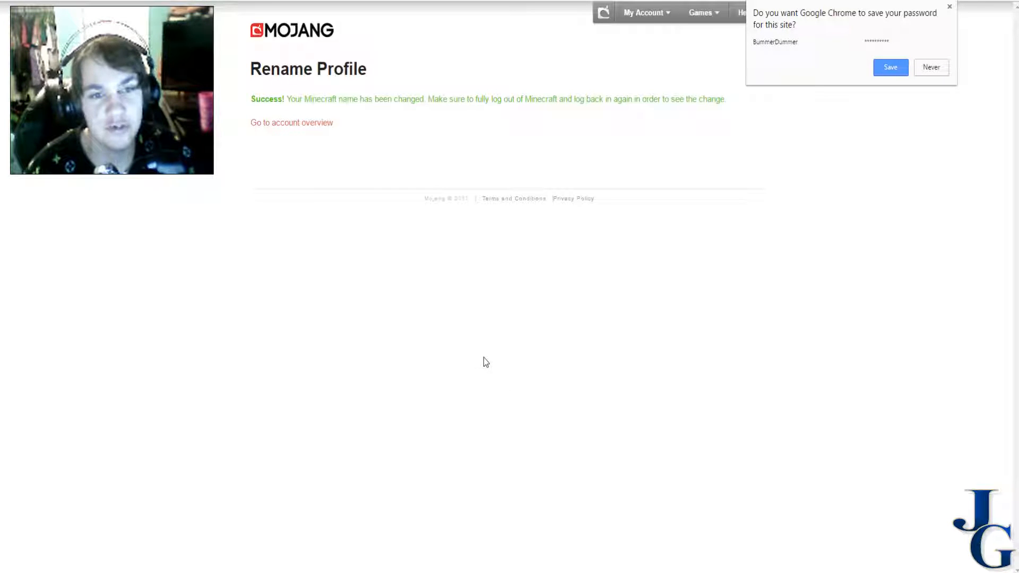
mouse_move(527, 344)
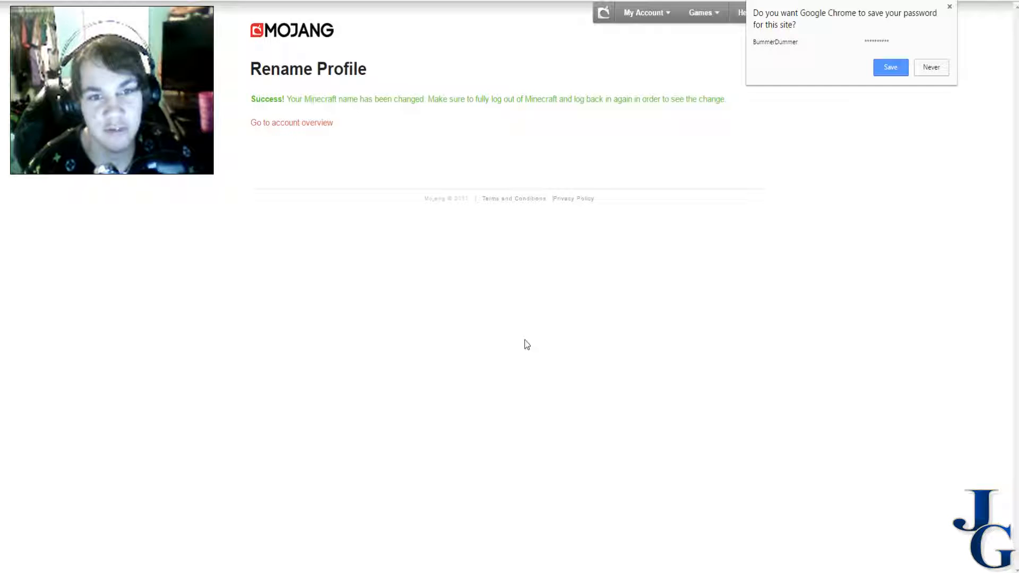
mouse_move(747, 266)
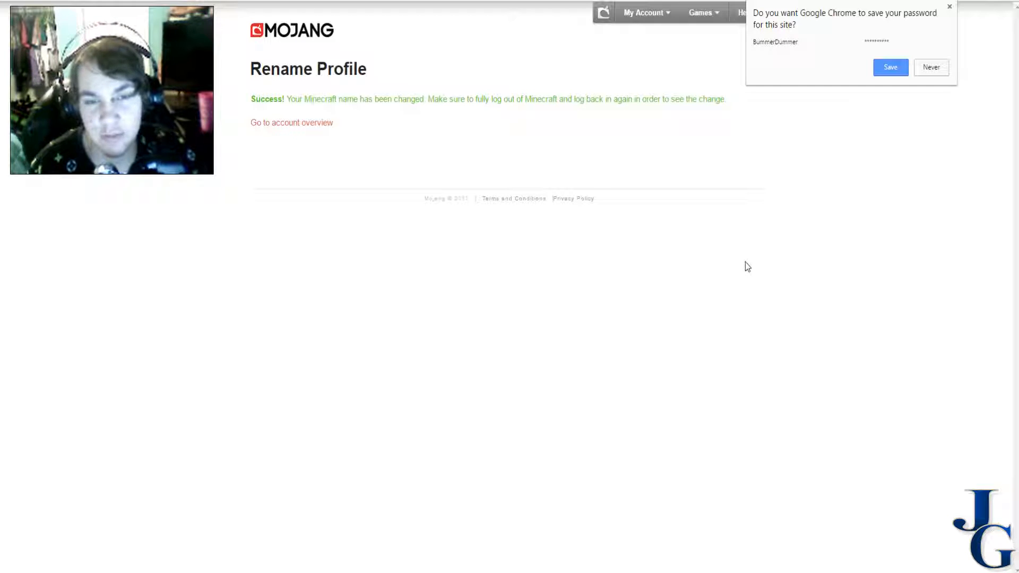
mouse_move(757, 264)
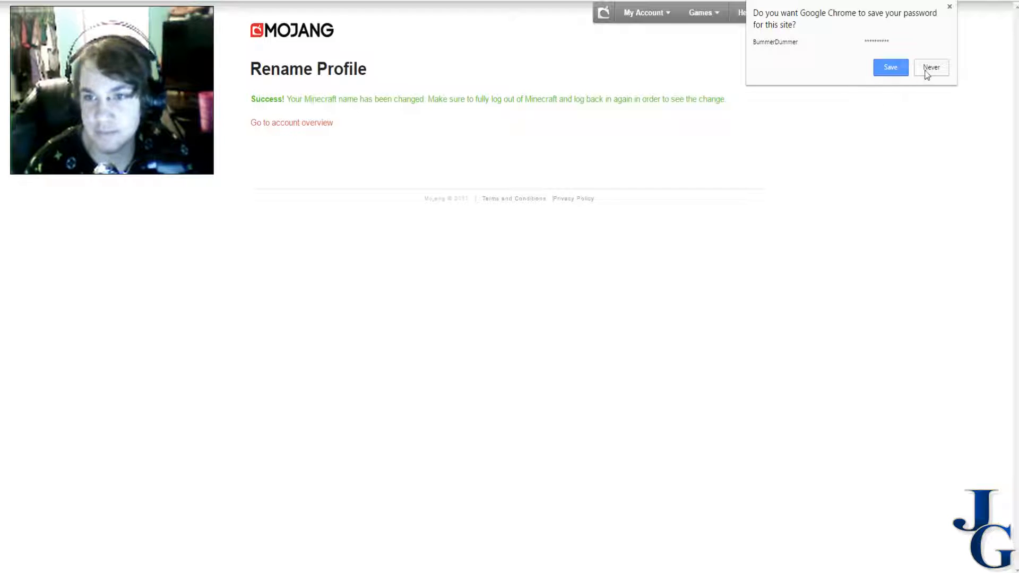
Decline Chrome's offer to save the password with Never.
left_click(931, 67)
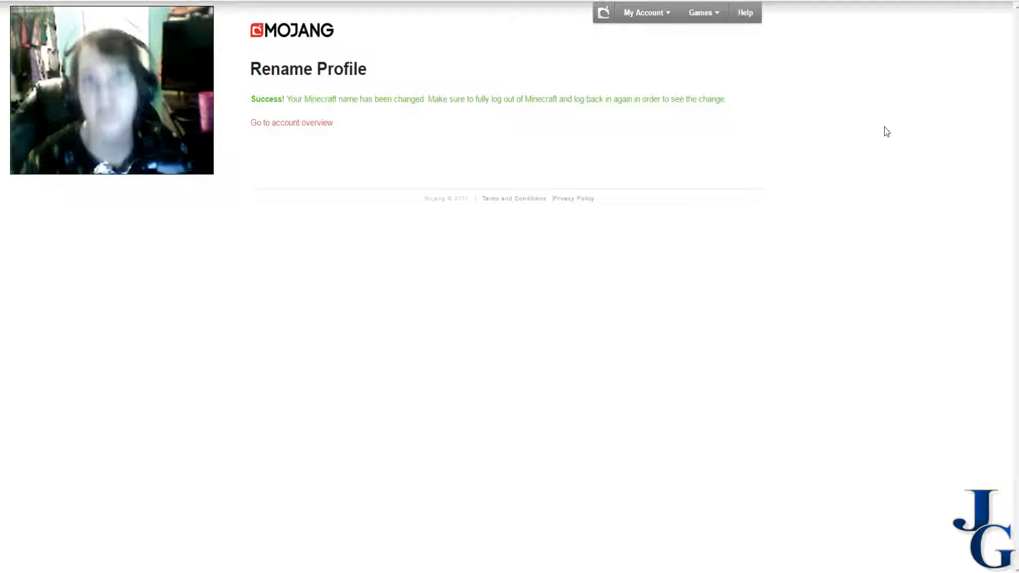